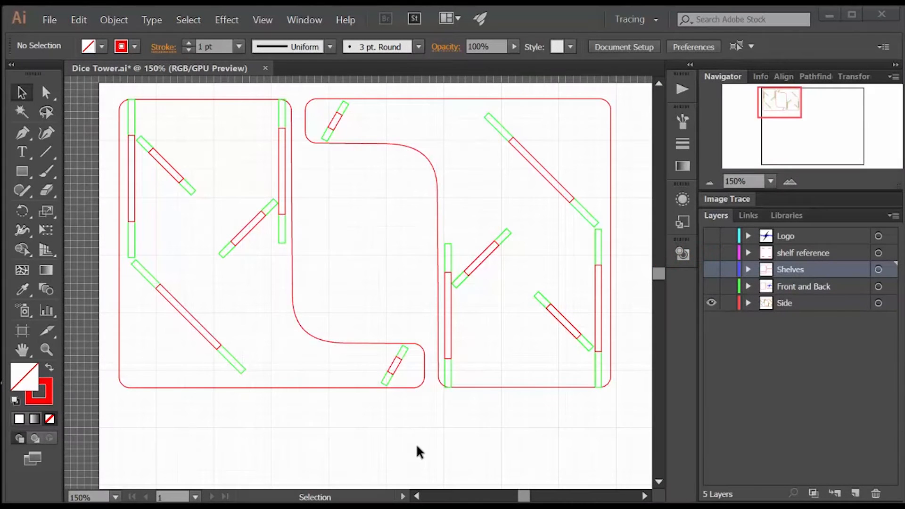
pyautogui.moveTo(223, 128)
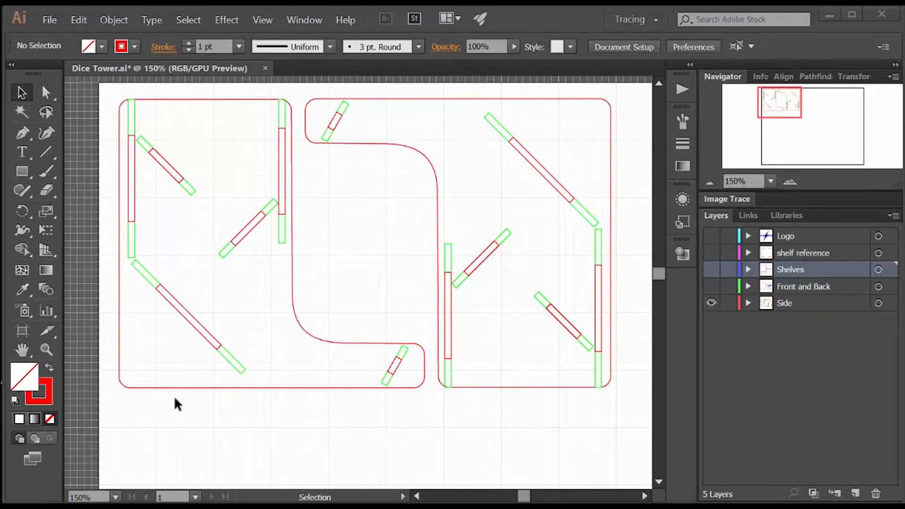
pyautogui.moveTo(344, 467)
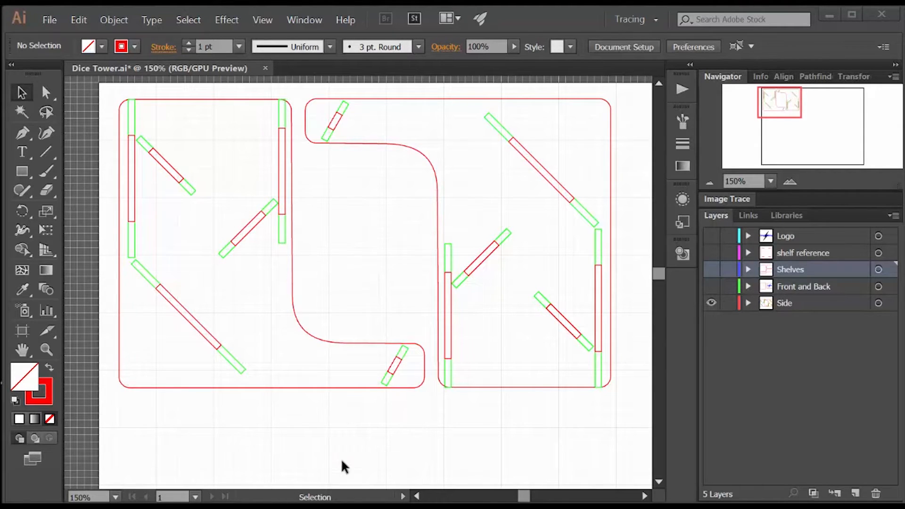
pyautogui.moveTo(286, 176)
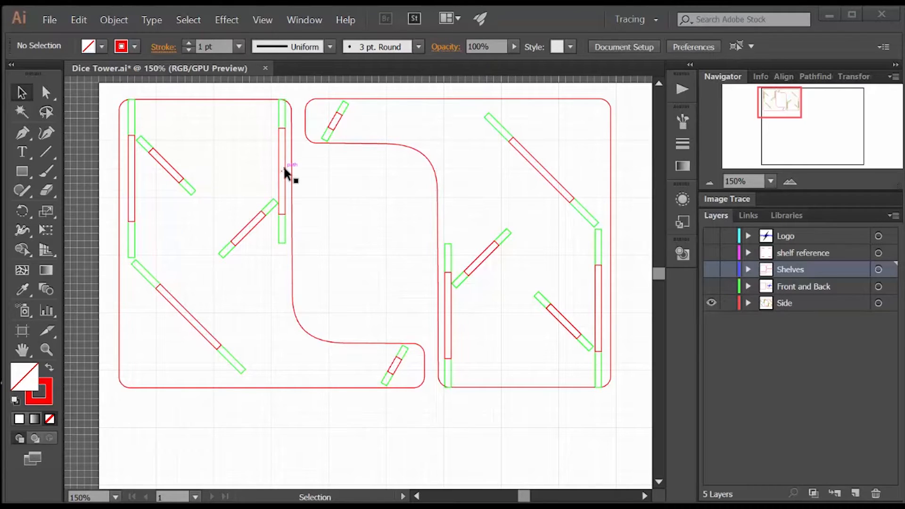
pyautogui.moveTo(144, 144)
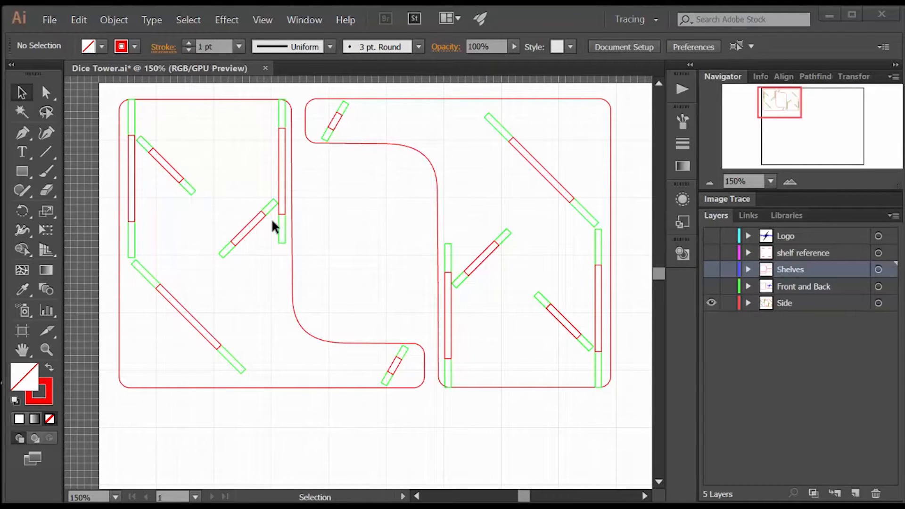
pyautogui.moveTo(226, 267)
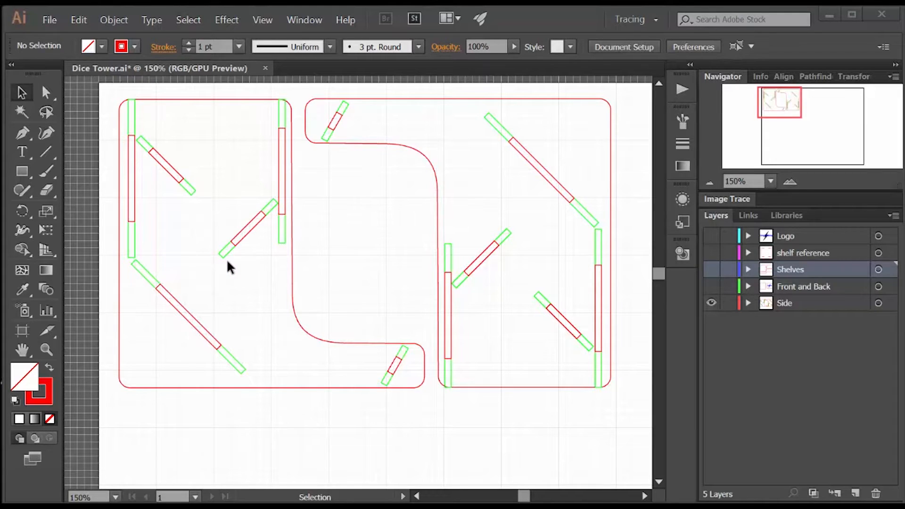
pyautogui.moveTo(273, 388)
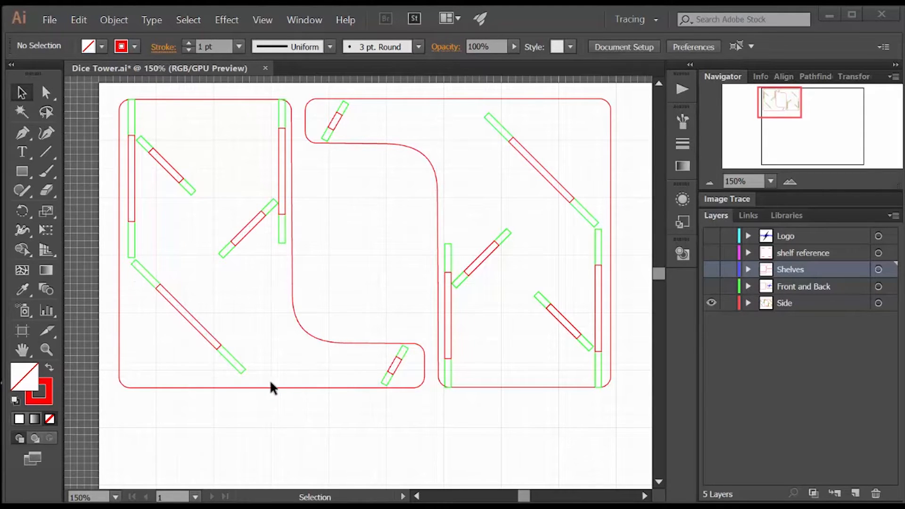
pyautogui.moveTo(422, 391)
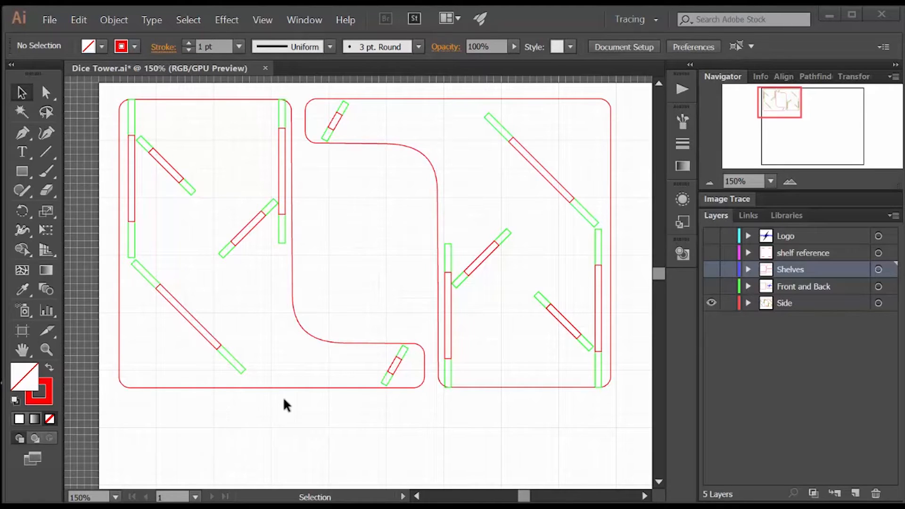
pyautogui.moveTo(509, 441)
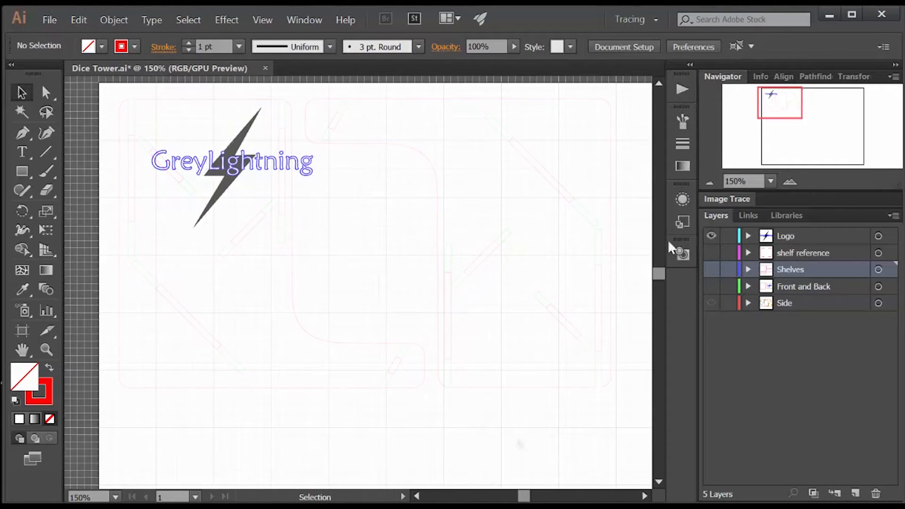
# - Show the shelf reference layer and read one slot's size (1.02 in by 0.1112 in) in Transform
pyautogui.click(711, 236)
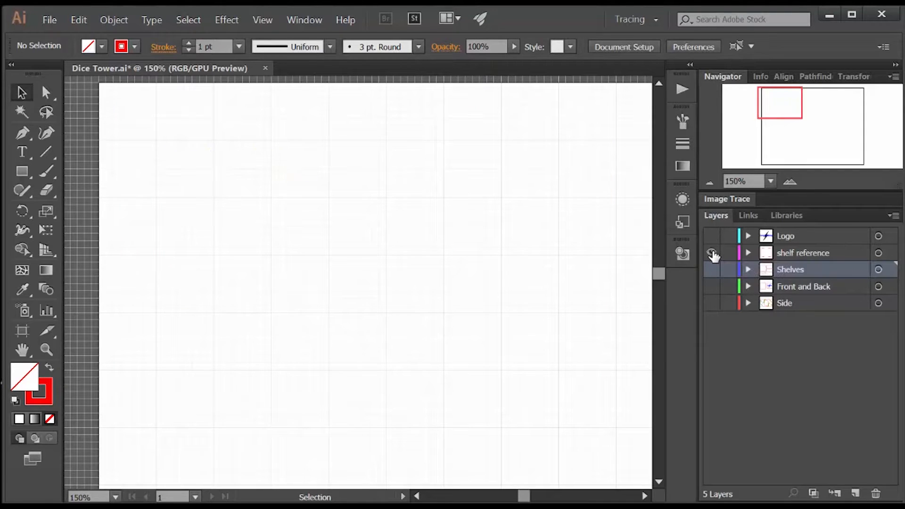
pyautogui.click(712, 252)
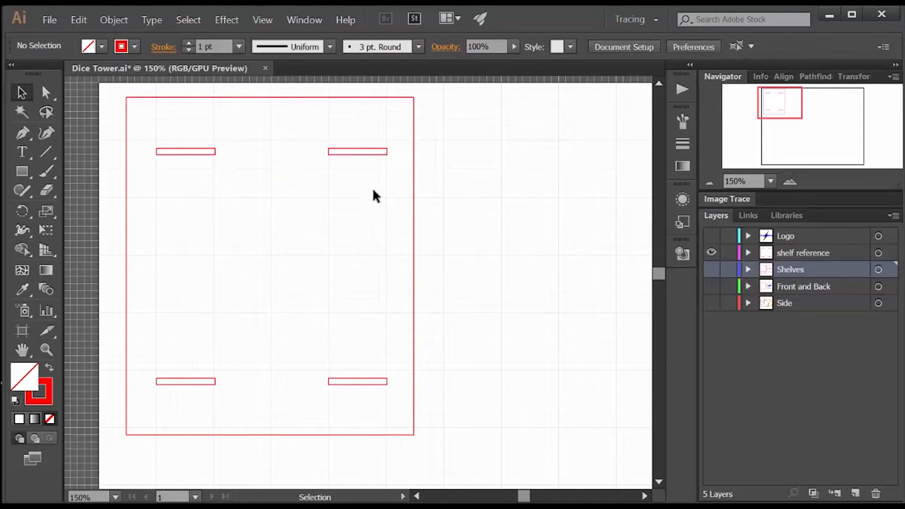
pyautogui.click(358, 151)
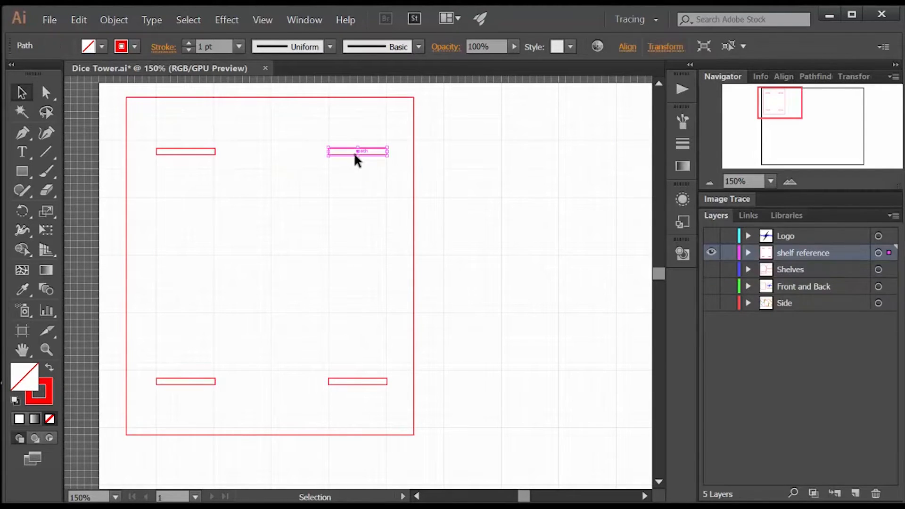
pyautogui.click(853, 76)
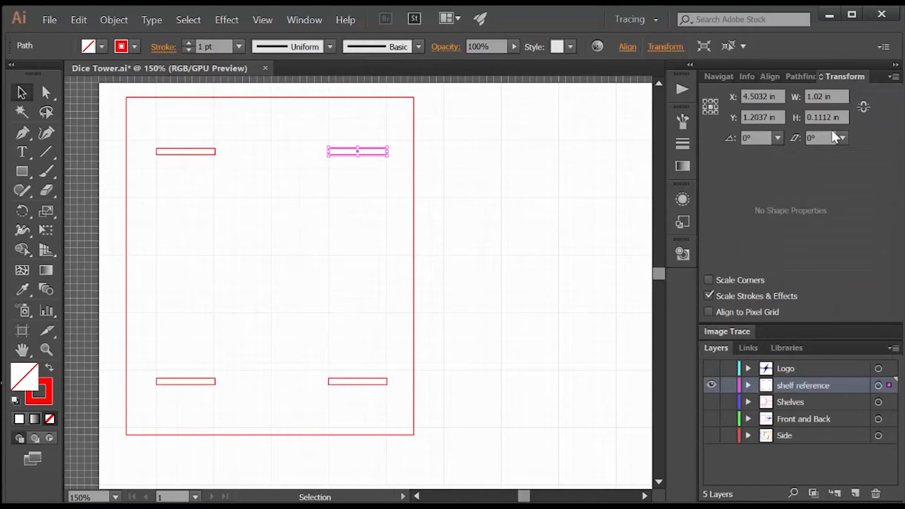
pyautogui.moveTo(825, 117)
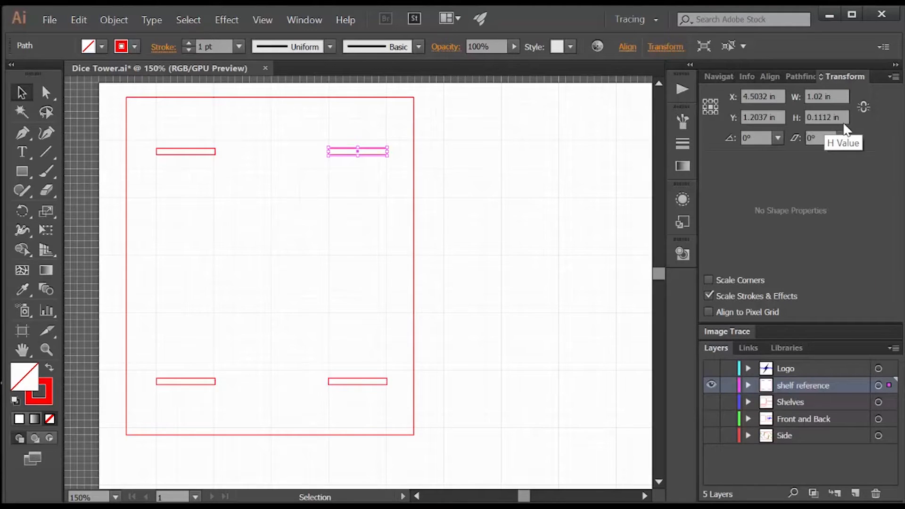
pyautogui.moveTo(722, 254)
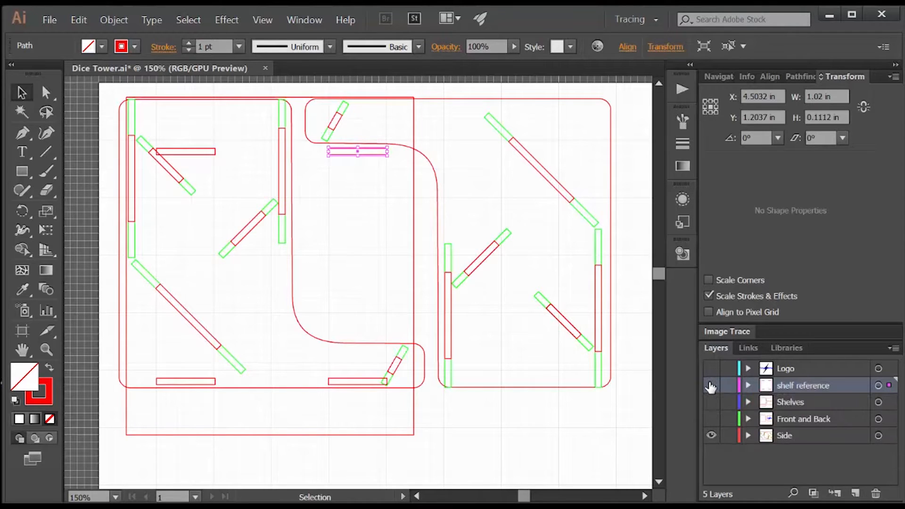
# - Hide the shelf reference layer before drawing the new shelf rectangle
pyautogui.click(283, 179)
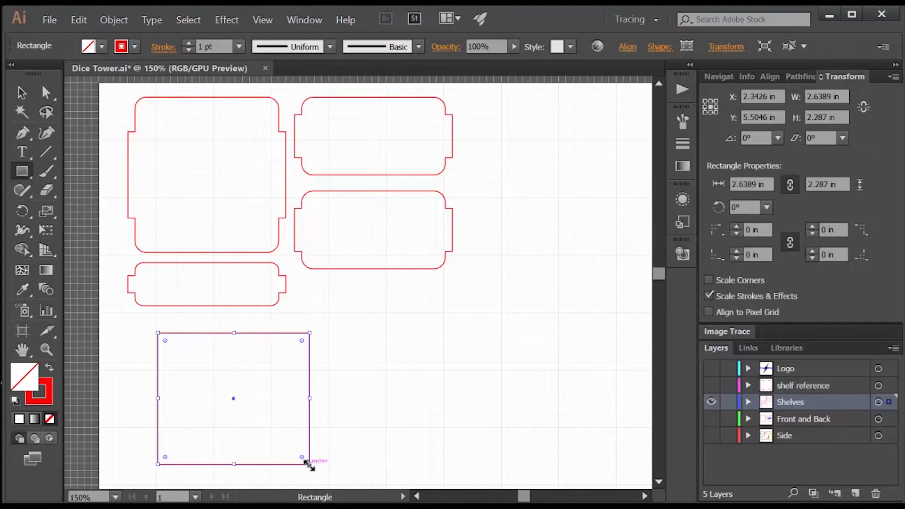
pyautogui.moveTo(170, 346)
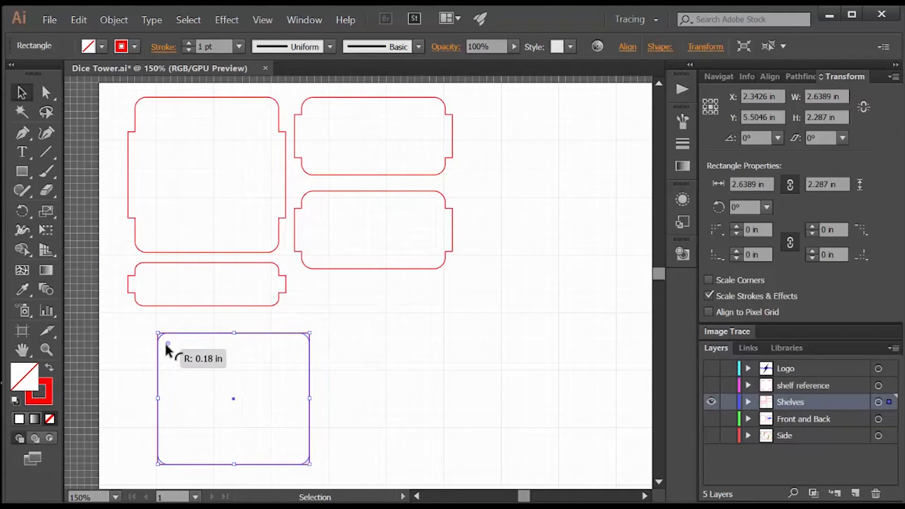
# - Create a 0.125 in wide tab rectangle for the new shelf's side
pyautogui.click(337, 357)
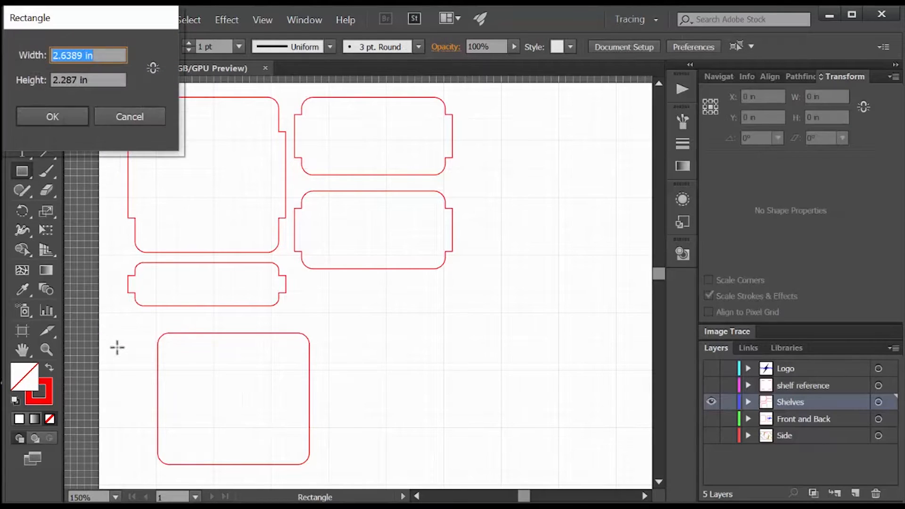
pyautogui.write('.125 in')
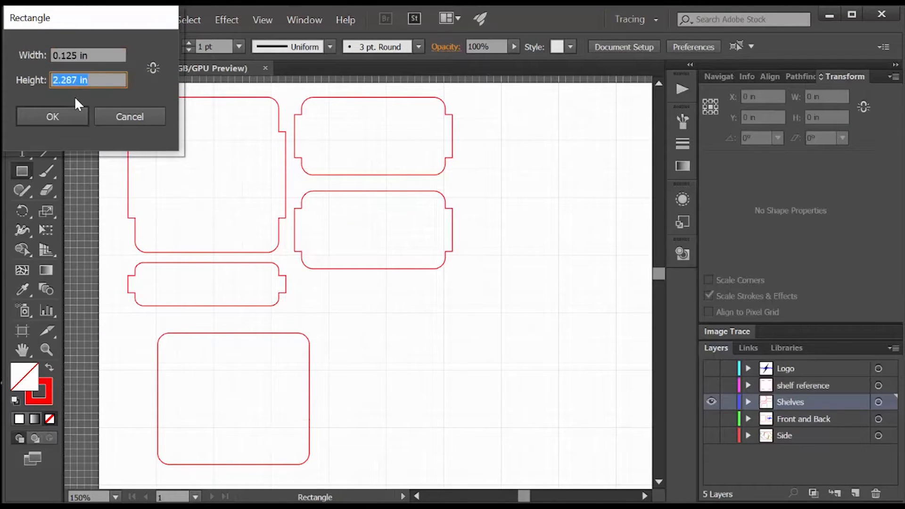
pyautogui.click(52, 116)
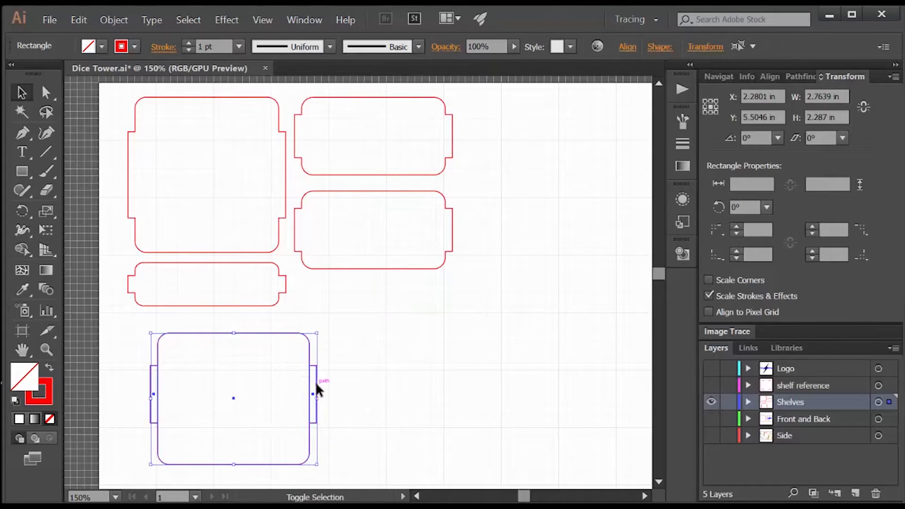
# - Bring up the alignment options to centre the tabs on the shelf
pyautogui.click(626, 46)
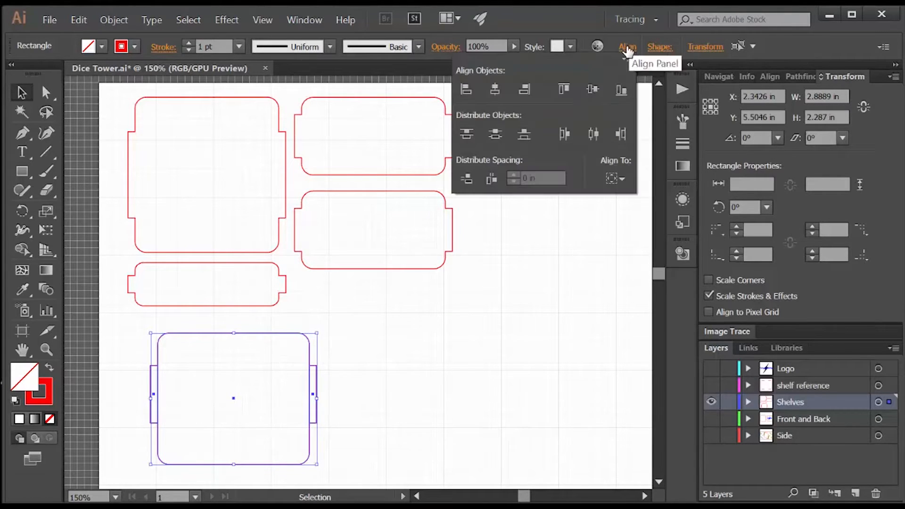
pyautogui.moveTo(490, 177)
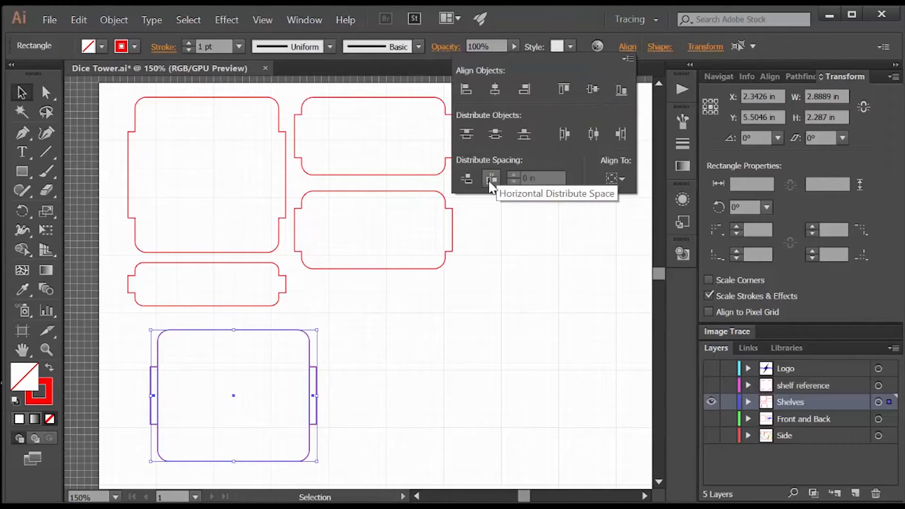
pyautogui.moveTo(347, 370)
pyautogui.write('0.1112')
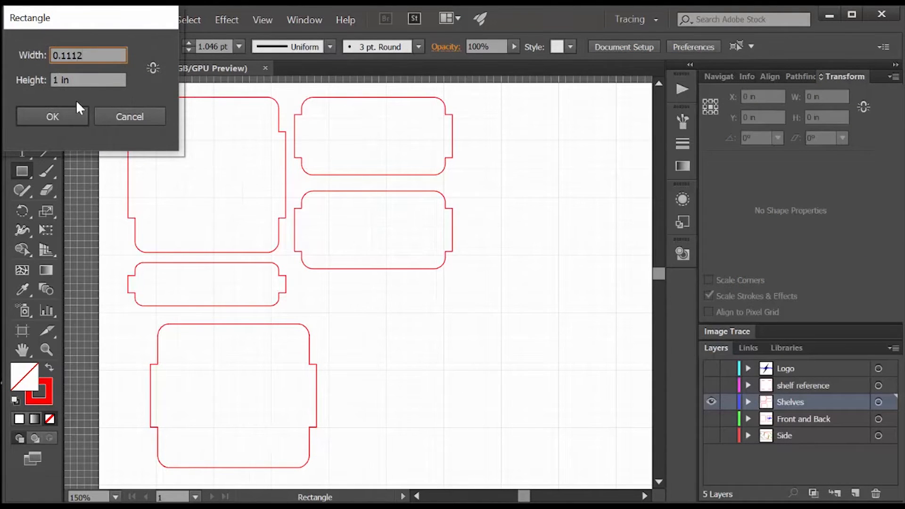
# - Create the 1 in tall slot rectangle and a taller thin strip beside the shelf
pyautogui.click(52, 117)
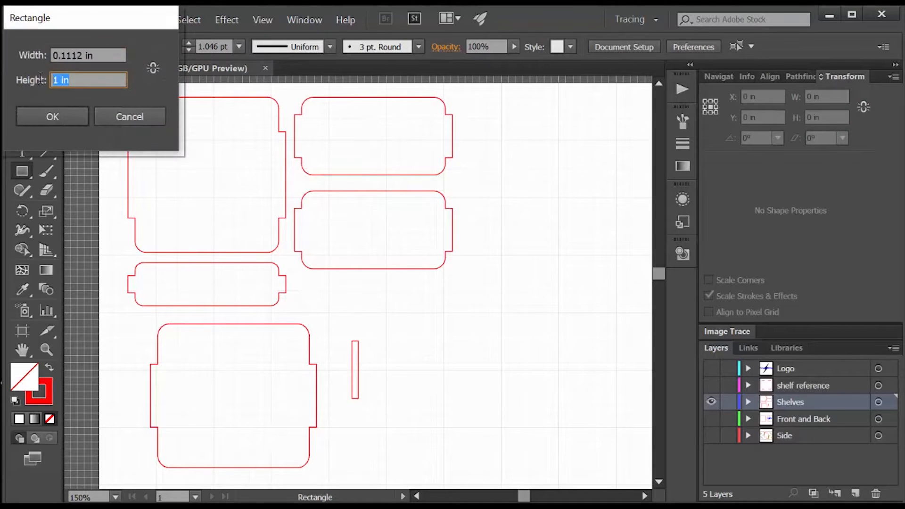
pyautogui.click(52, 116)
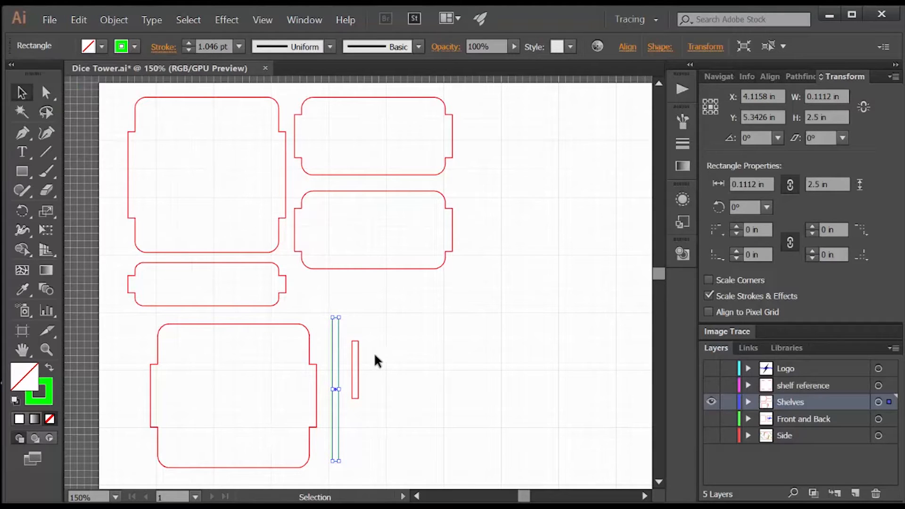
pyautogui.click(355, 370)
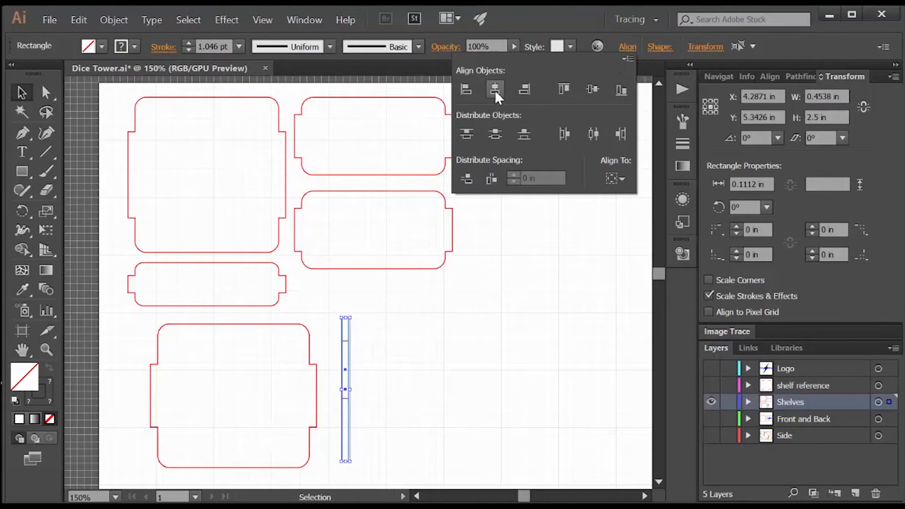
pyautogui.moveTo(592, 93)
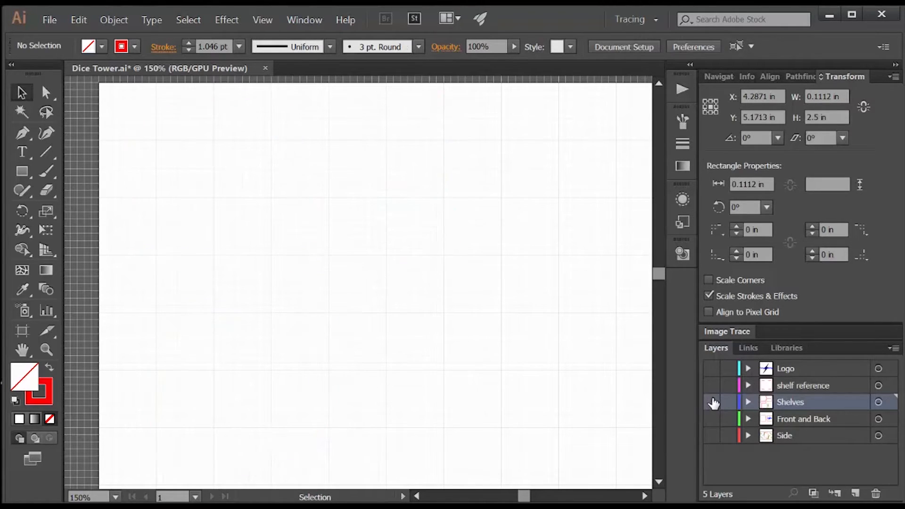
# - Show the side pieces, repeat the strip's rotation with Transform Again, and deselect
pyautogui.click(711, 435)
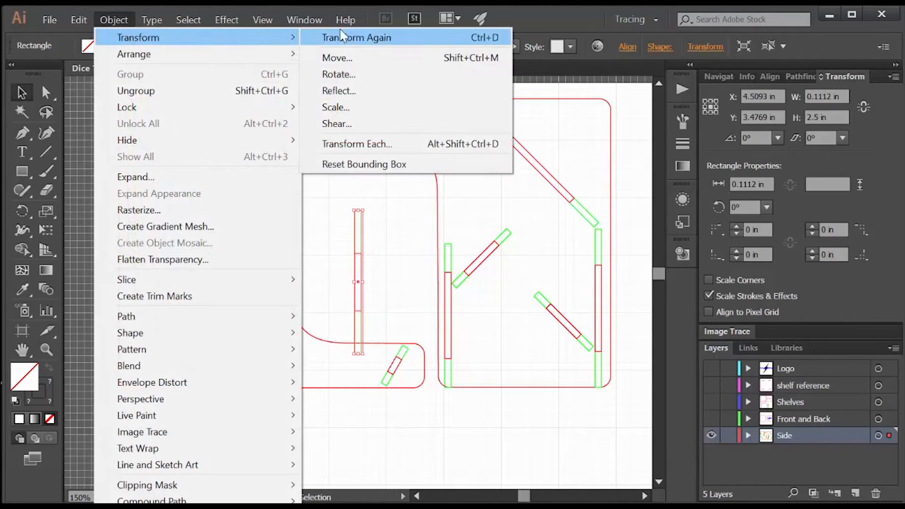
pyautogui.click(356, 37)
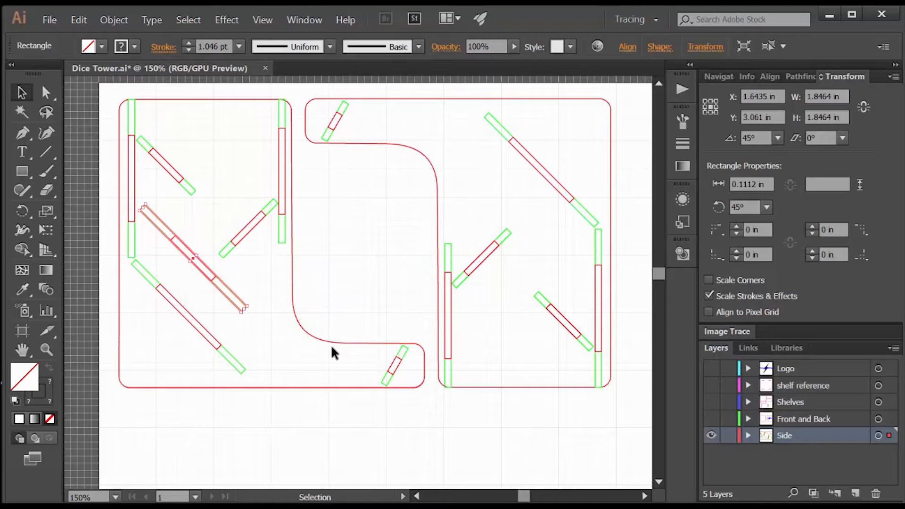
pyautogui.click(139, 104)
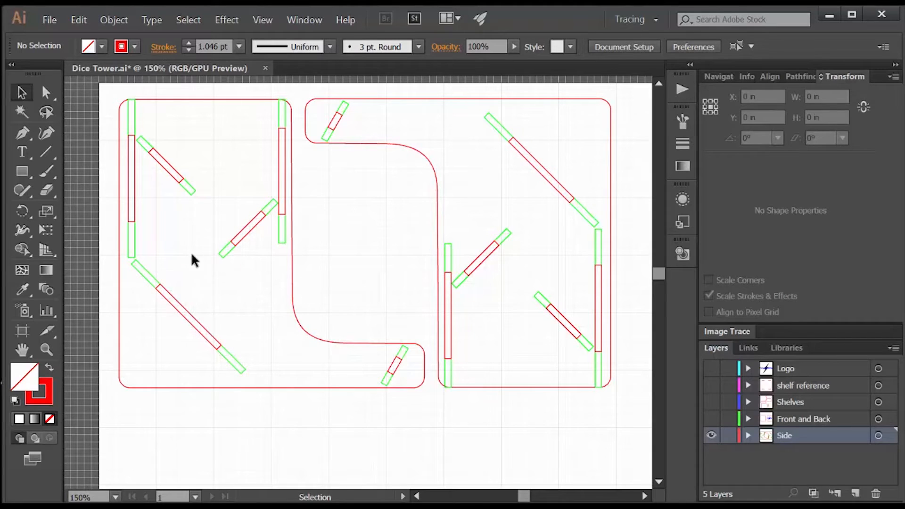
pyautogui.moveTo(404, 386)
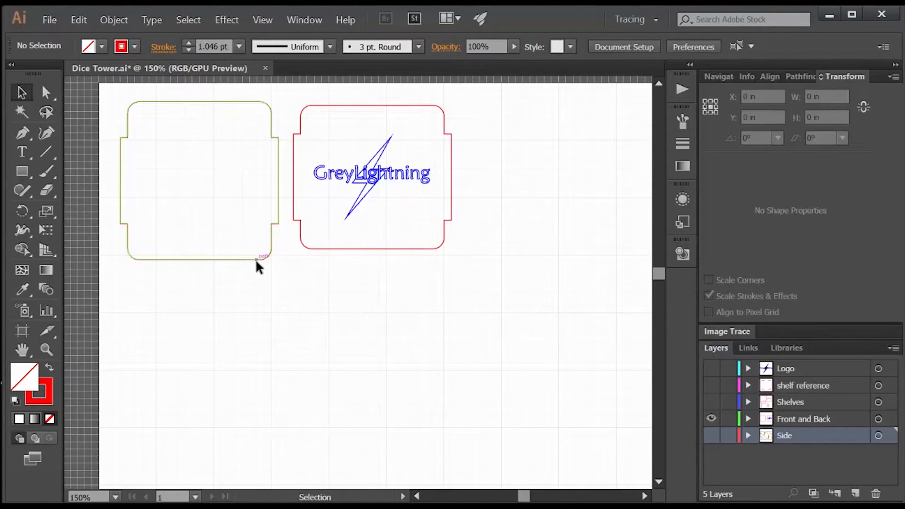
pyautogui.moveTo(340, 248)
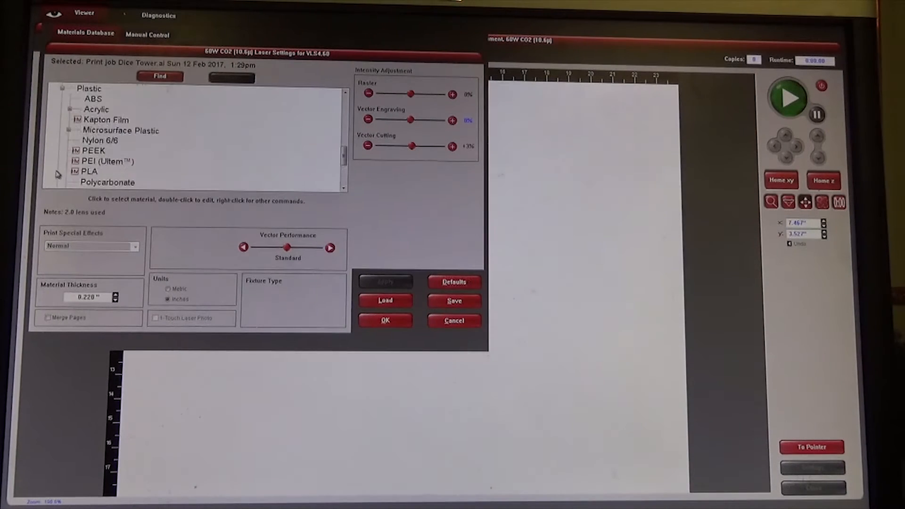
# - Choose Continuous Cast Acrylic under Plastic > Acrylic as the laser material
pyautogui.click(137, 130)
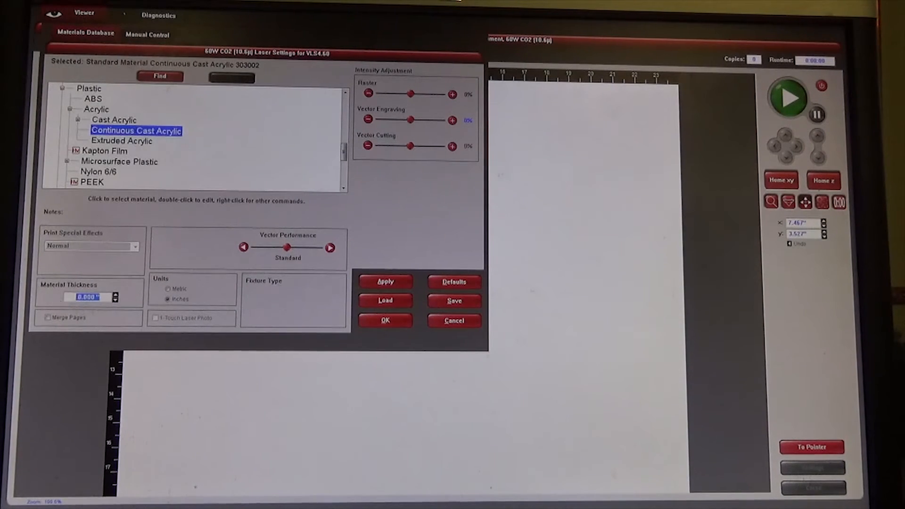
pyautogui.click(384, 321)
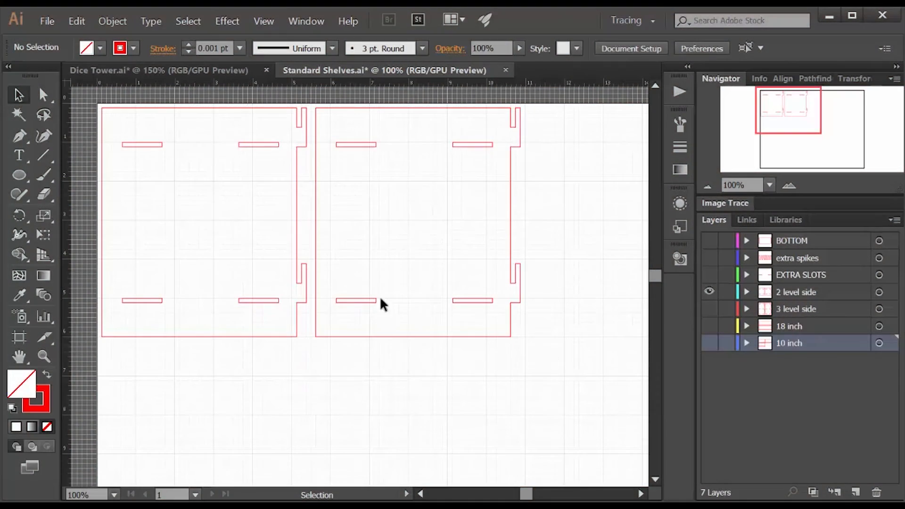
pyautogui.moveTo(291, 164)
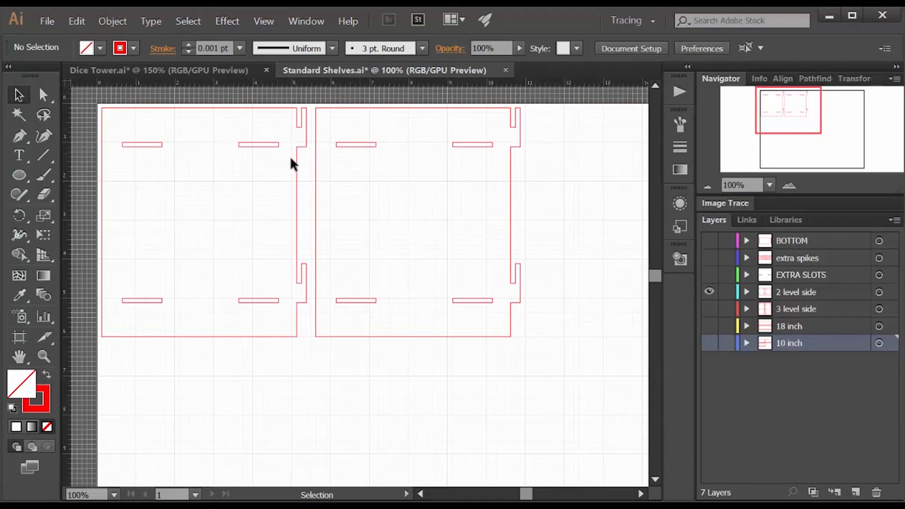
pyautogui.moveTo(191, 86)
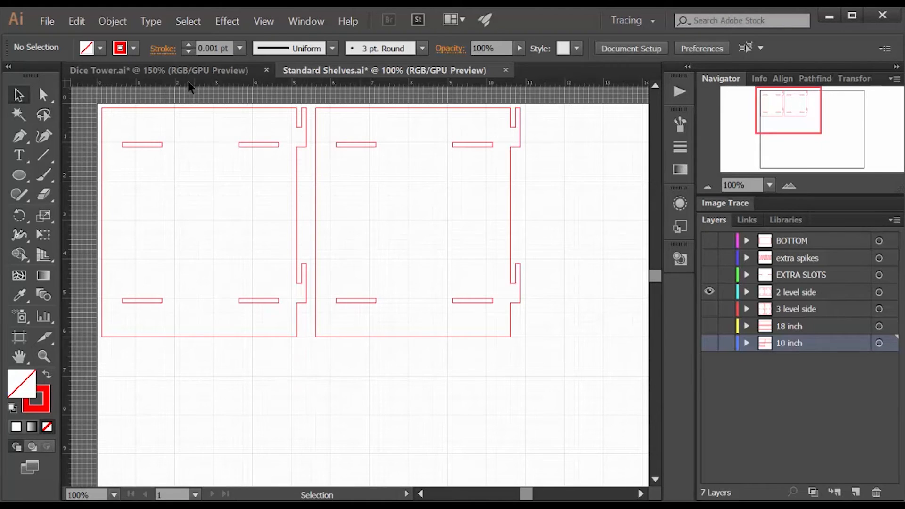
# - Return to the Dice Tower.ai document and adjust layer visibility for the side piece
pyautogui.click(159, 69)
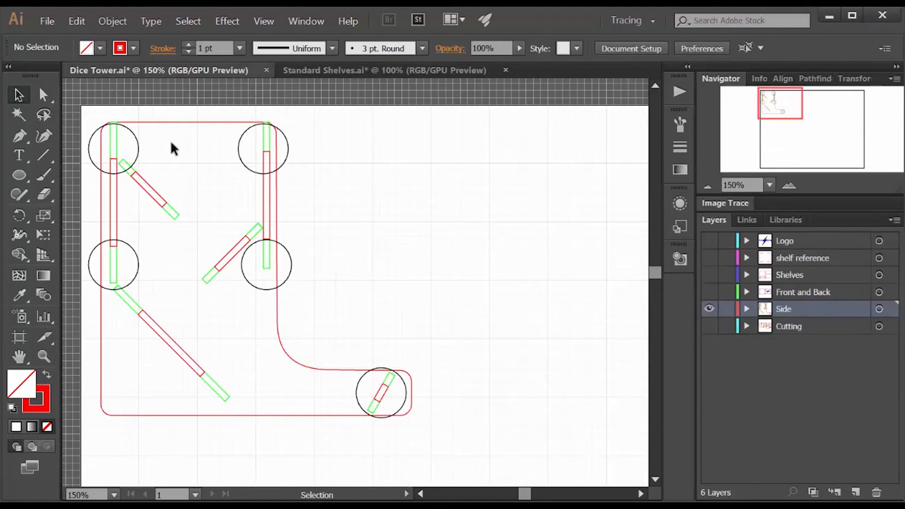
pyautogui.moveTo(251, 163)
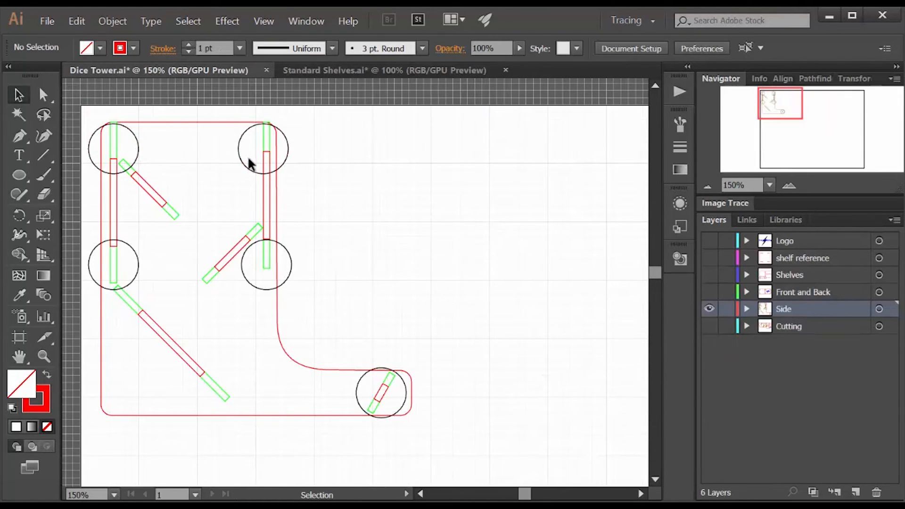
pyautogui.moveTo(268, 282)
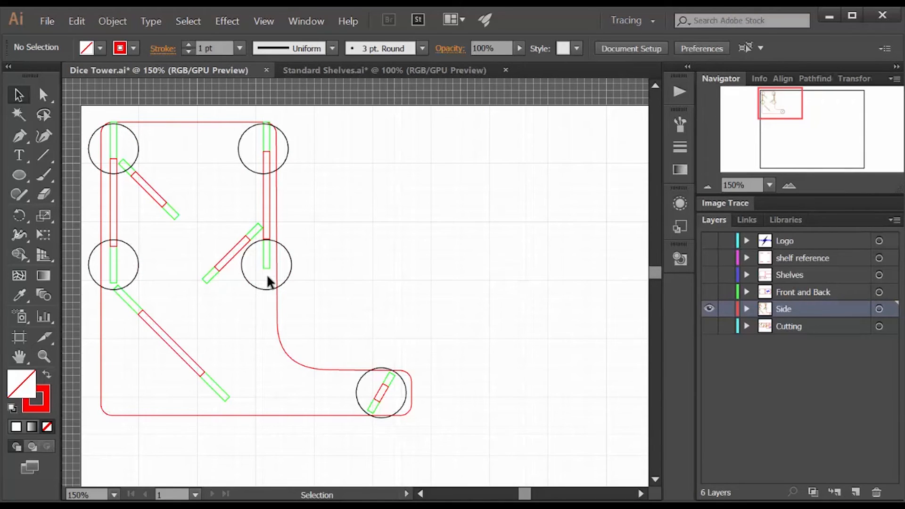
pyautogui.moveTo(352, 388)
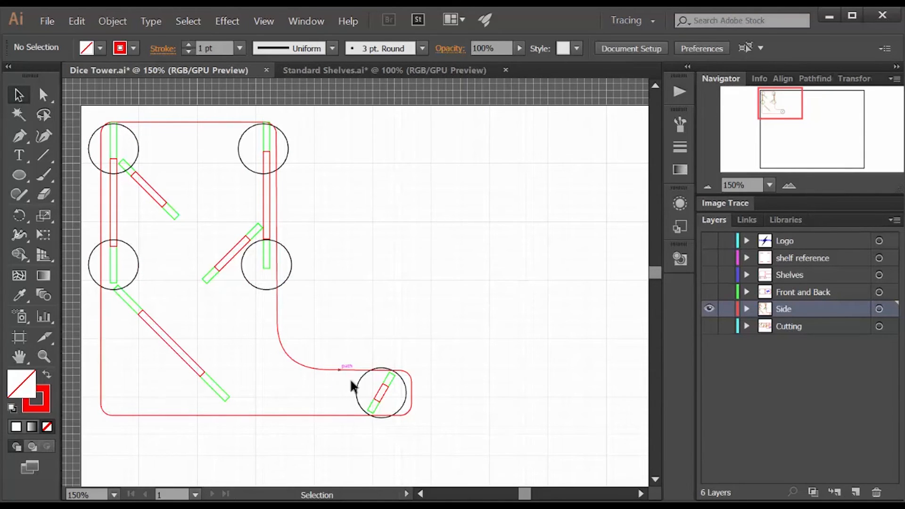
pyautogui.moveTo(550, 373)
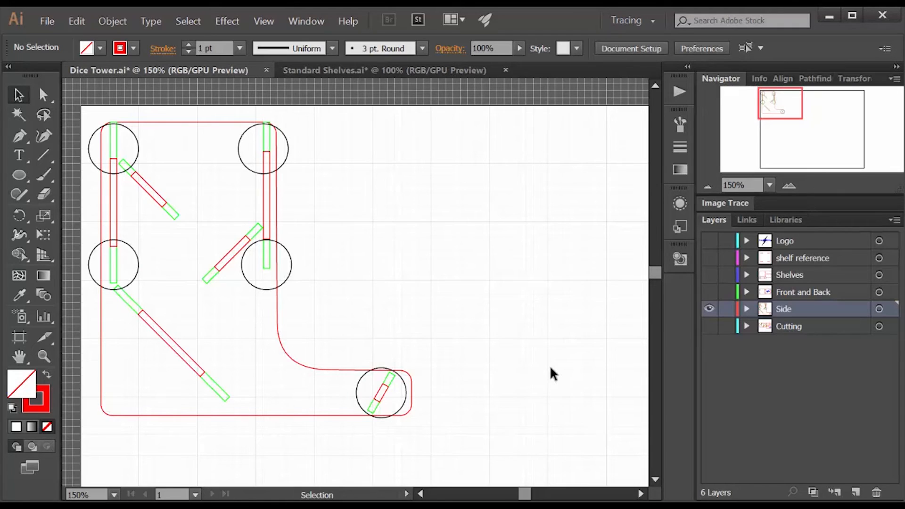
pyautogui.click(709, 309)
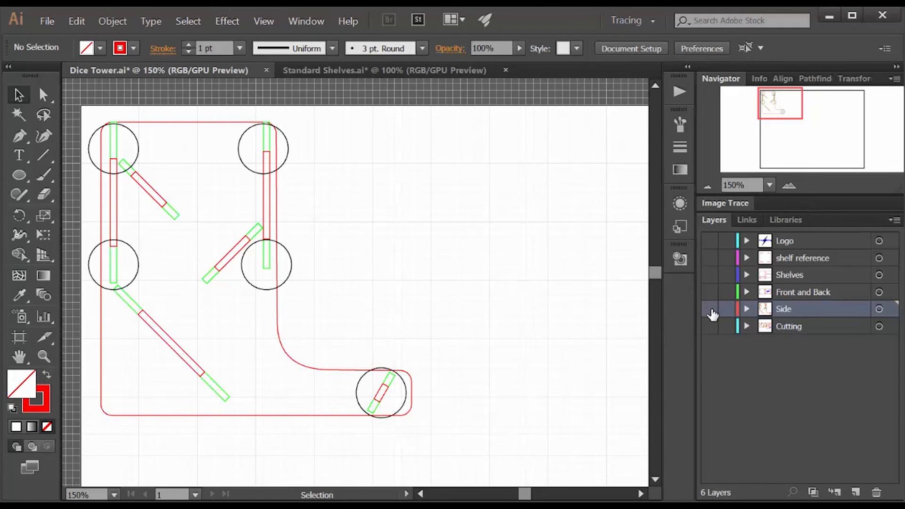
# - Hide Side, check the Front and Back pieces, then show only the Shelves layer
pyautogui.click(710, 291)
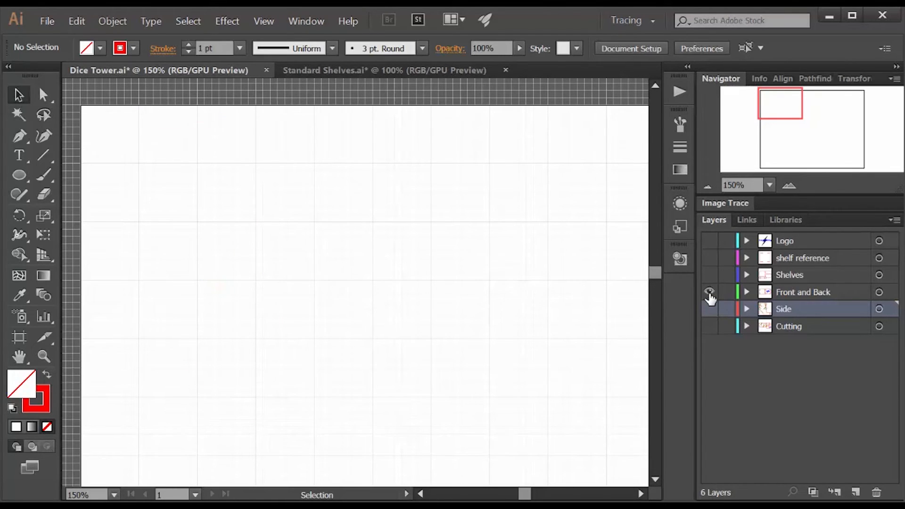
pyautogui.click(709, 291)
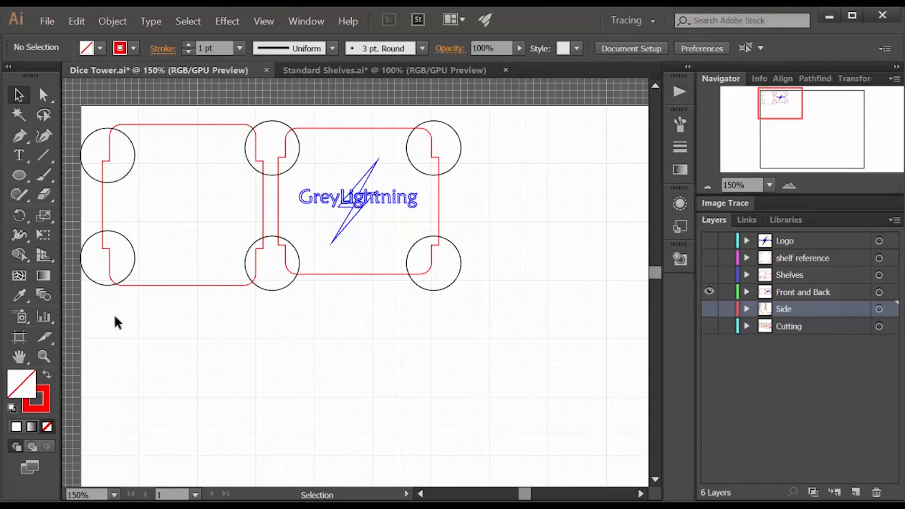
pyautogui.moveTo(230, 315)
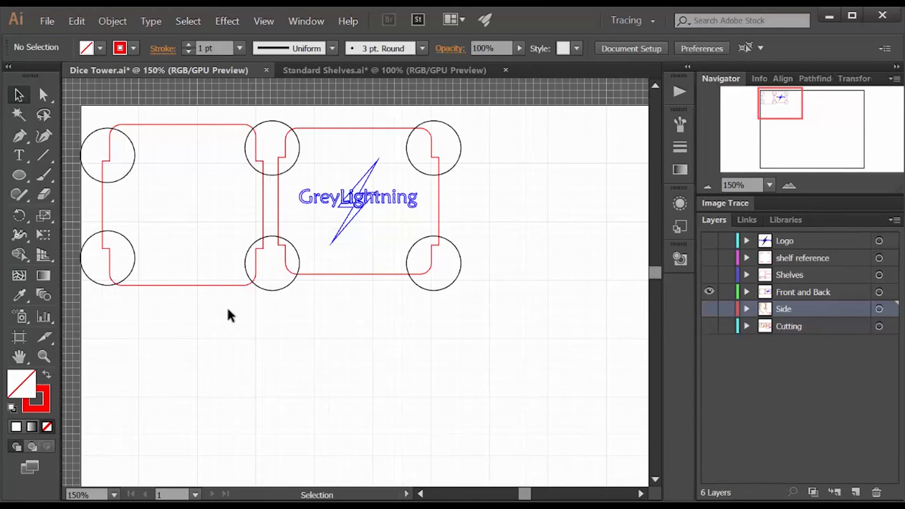
pyautogui.moveTo(447, 306)
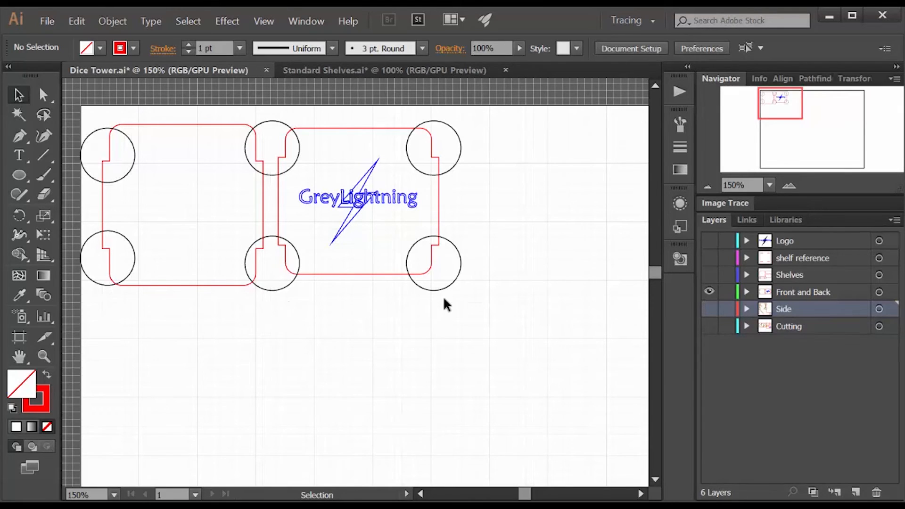
pyautogui.moveTo(695, 314)
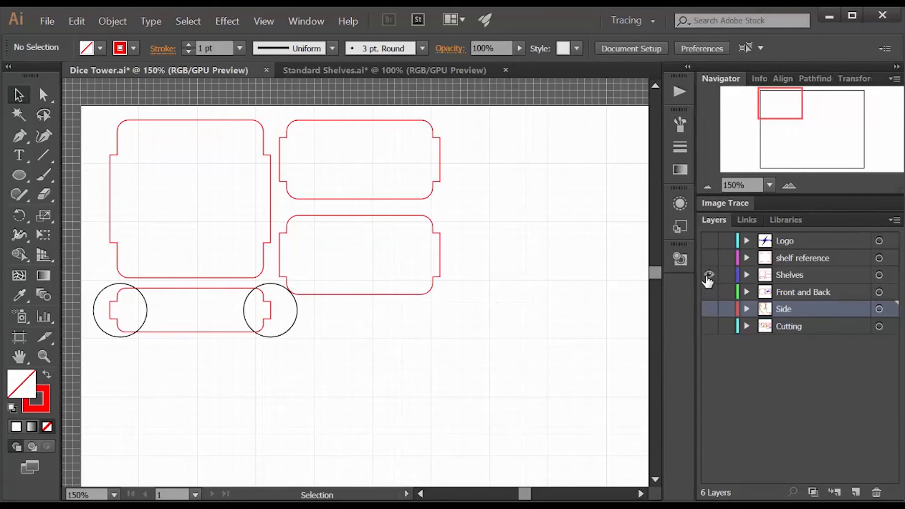
pyautogui.click(708, 275)
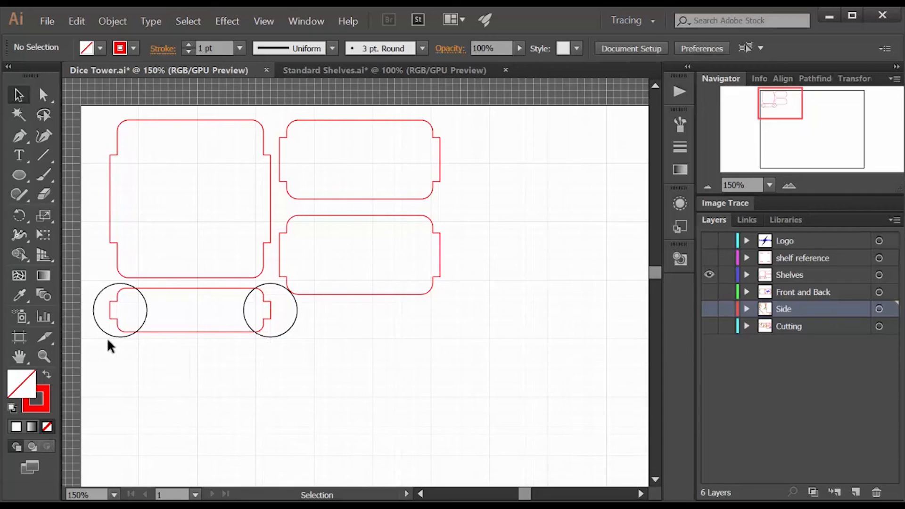
pyautogui.moveTo(369, 356)
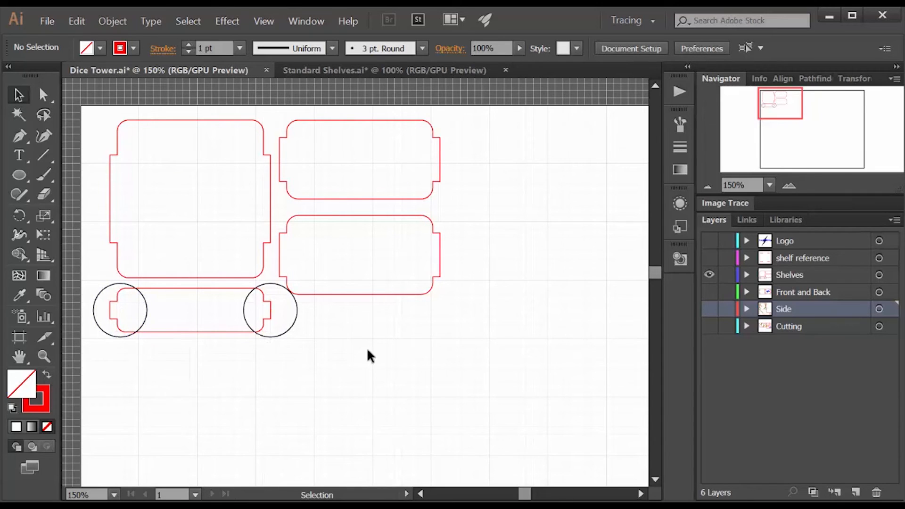
pyautogui.moveTo(442, 257)
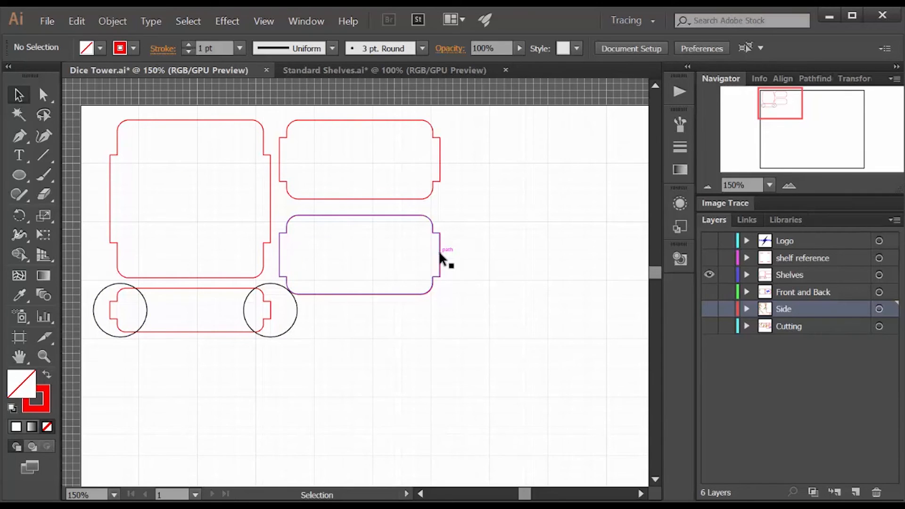